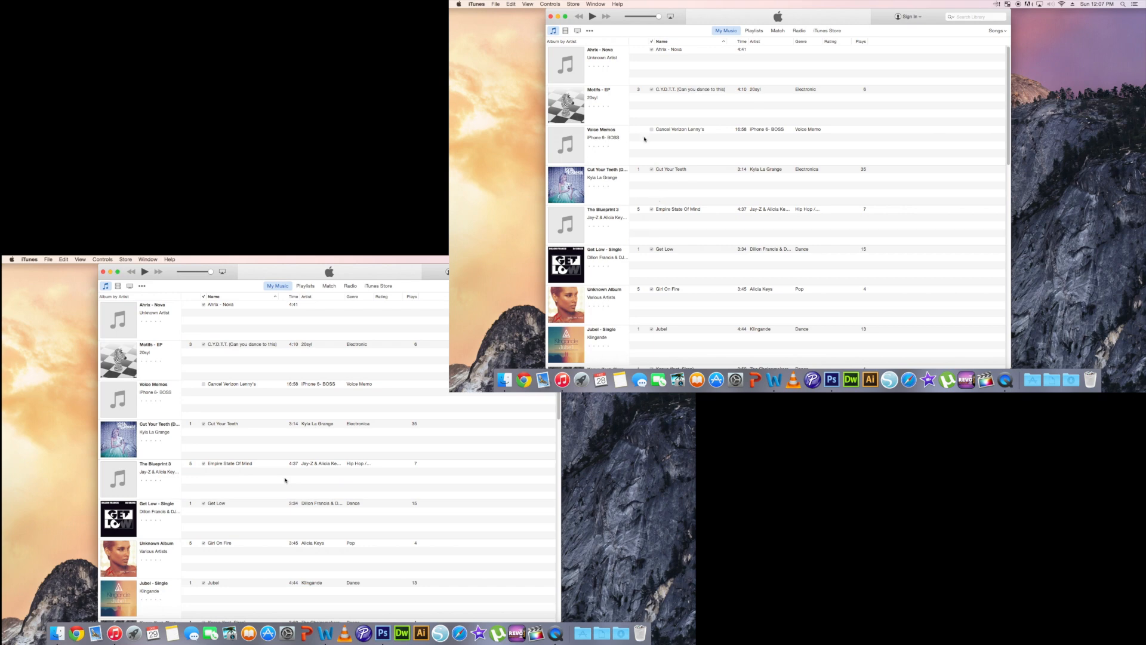
- Close the iTunes library window, leaving only the desktop wallpaper on both displays
click(558, 15)
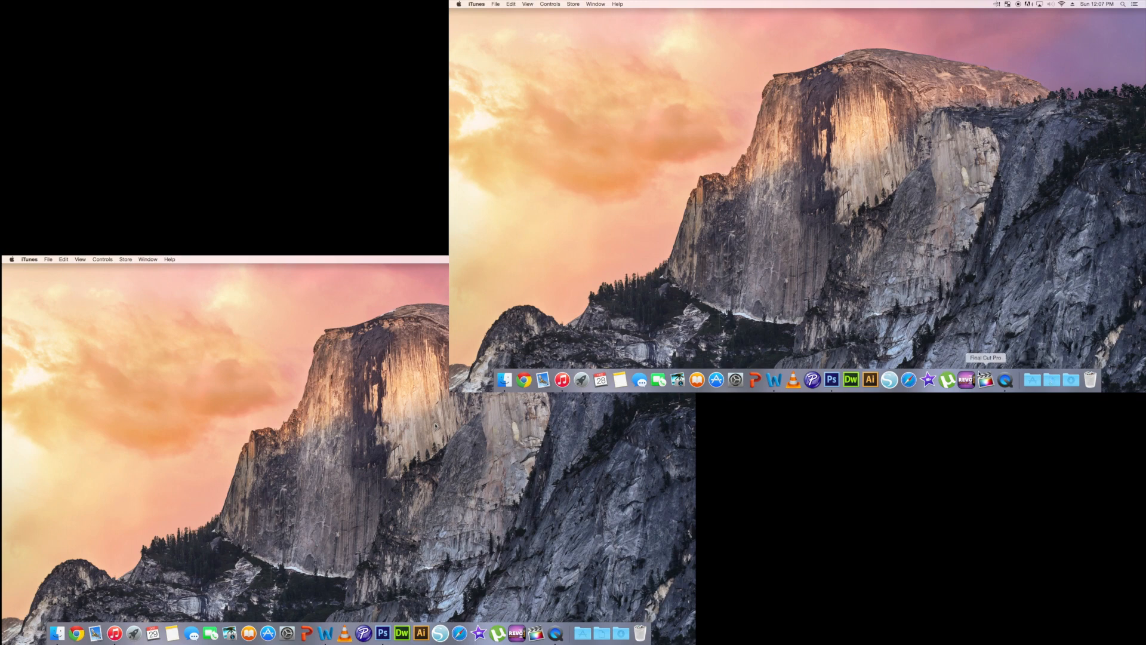
mouse_move(960, 66)
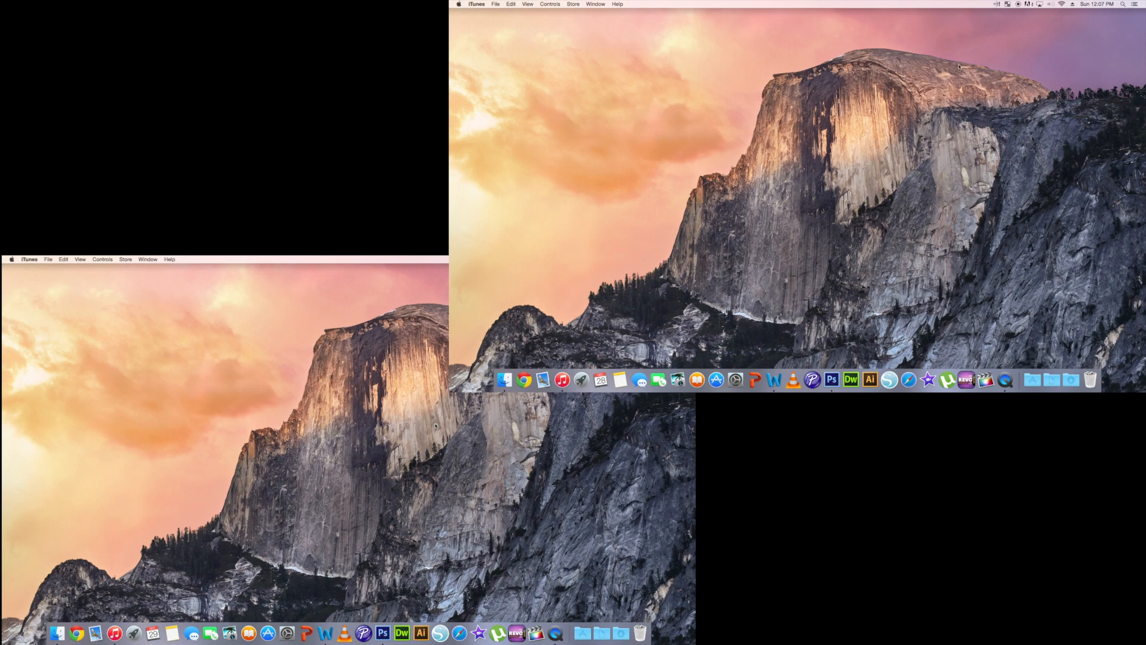
mouse_move(847, 130)
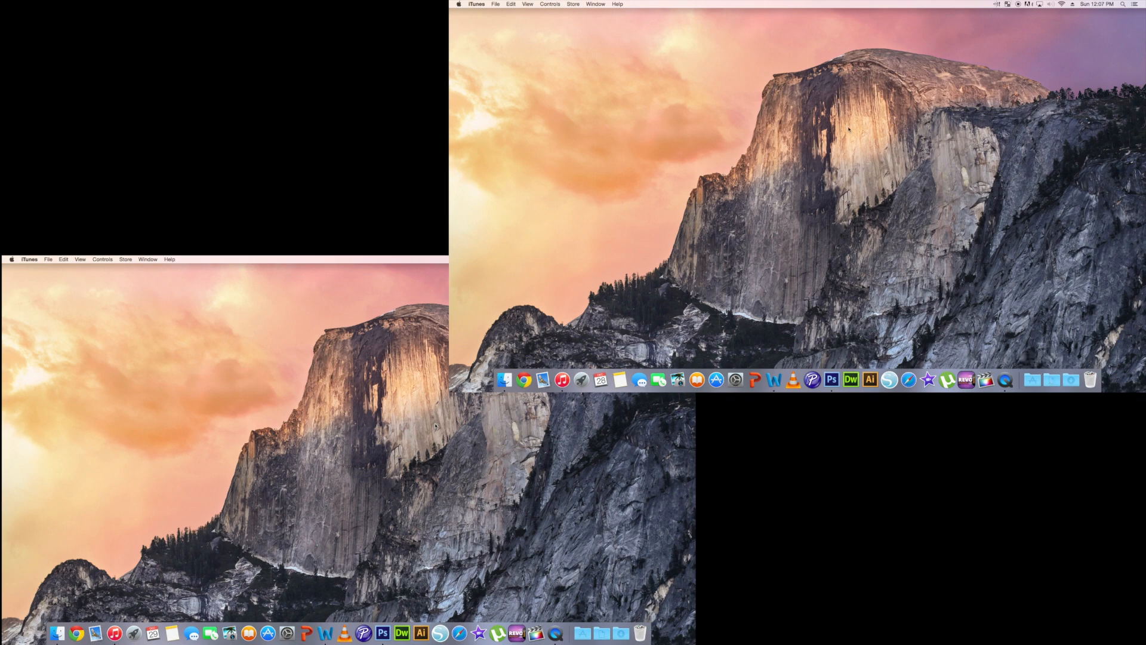